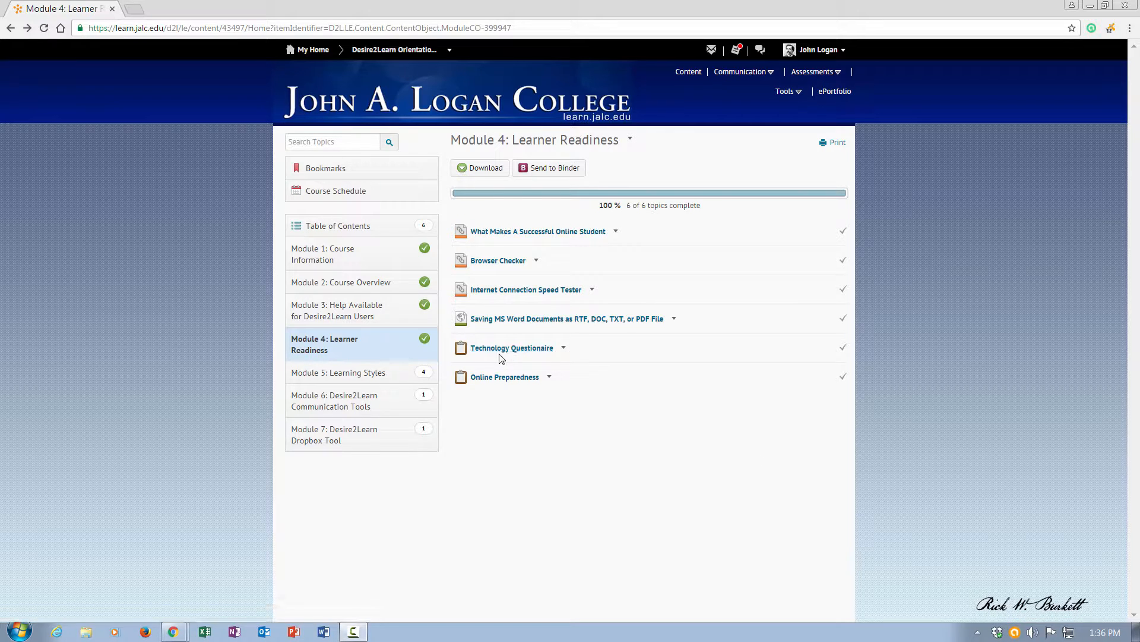
mouse_move(503, 352)
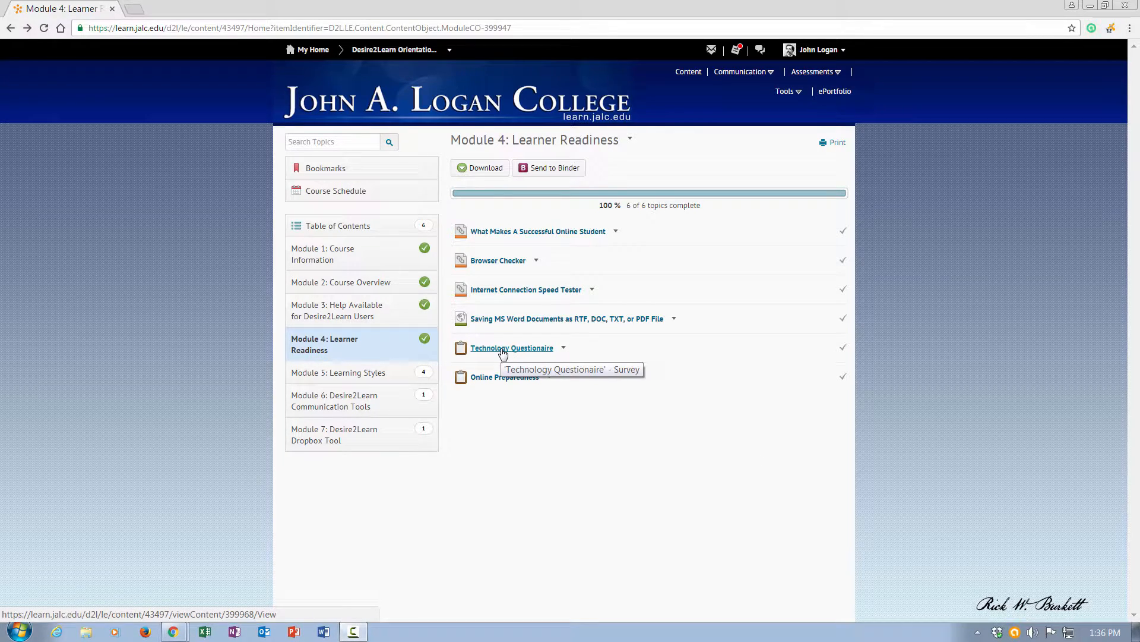
Open the 'Technology Questionaire' survey from the Module 4: Learner Readiness content list.
left_click(513, 348)
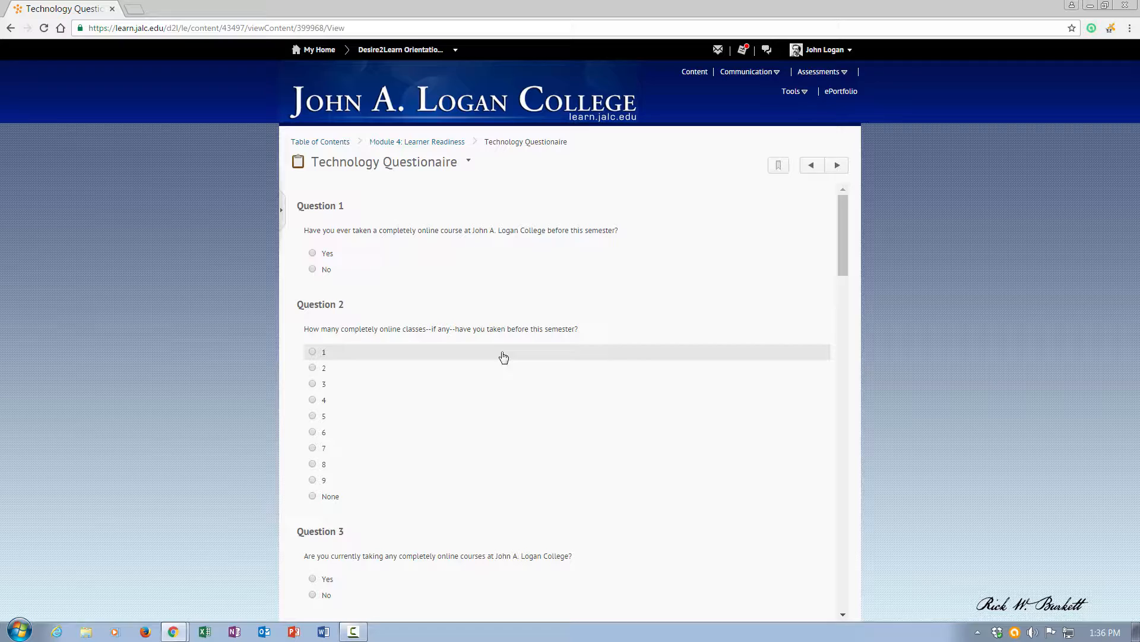
mouse_move(313, 254)
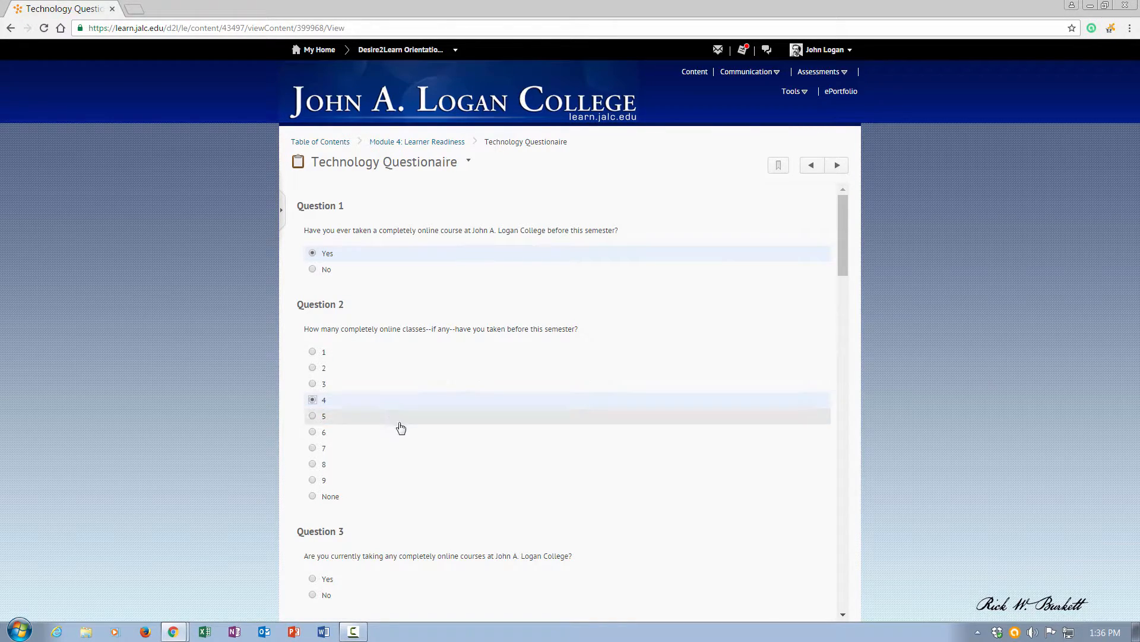
Answer Yes to Question 3 and No to having home internet access.
scroll("down", 3)
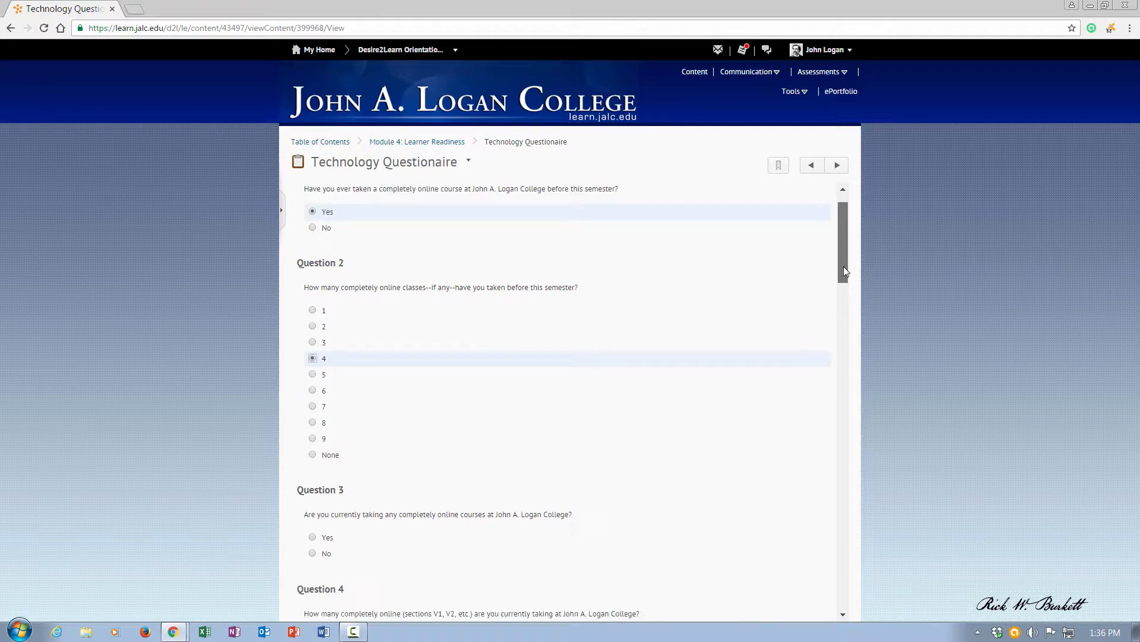
scroll("down", 3)
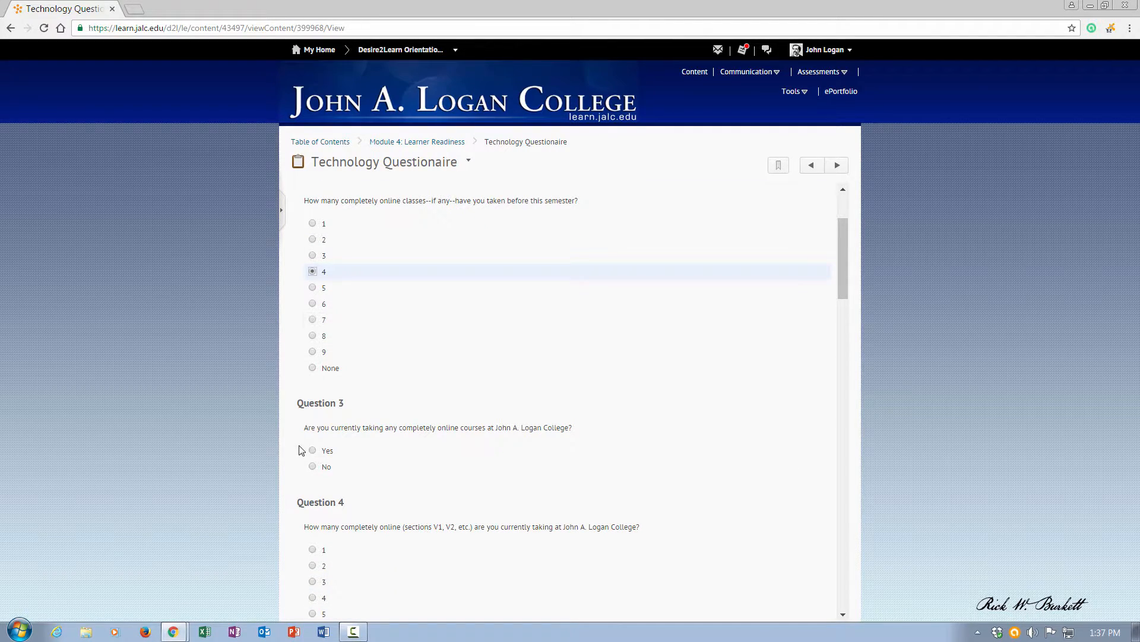
left_click(313, 450)
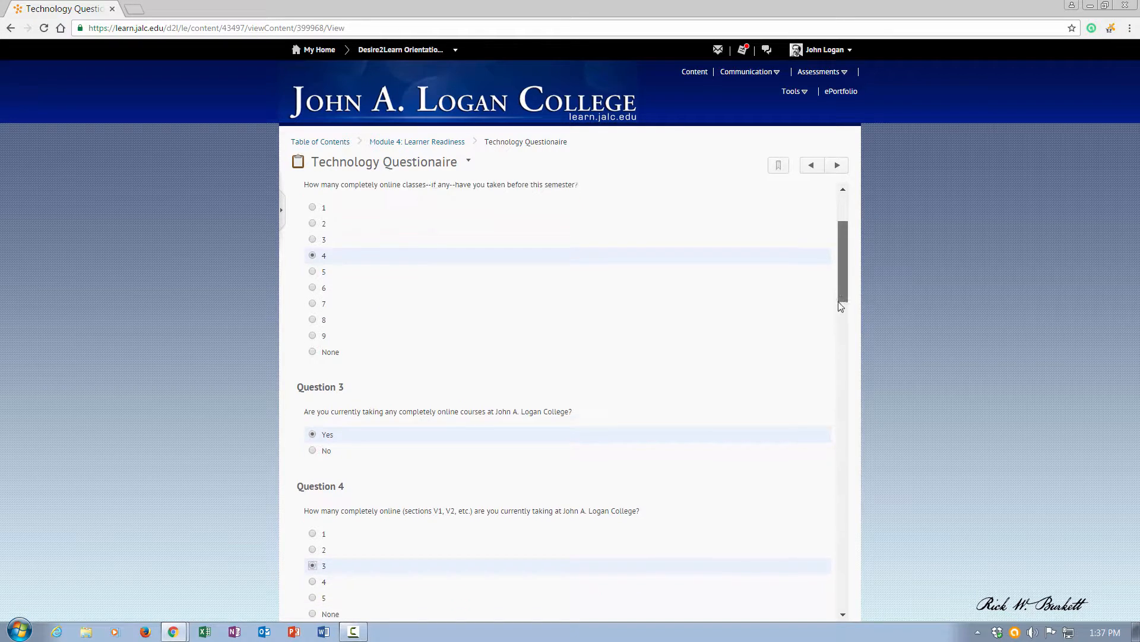
scroll("down", 3)
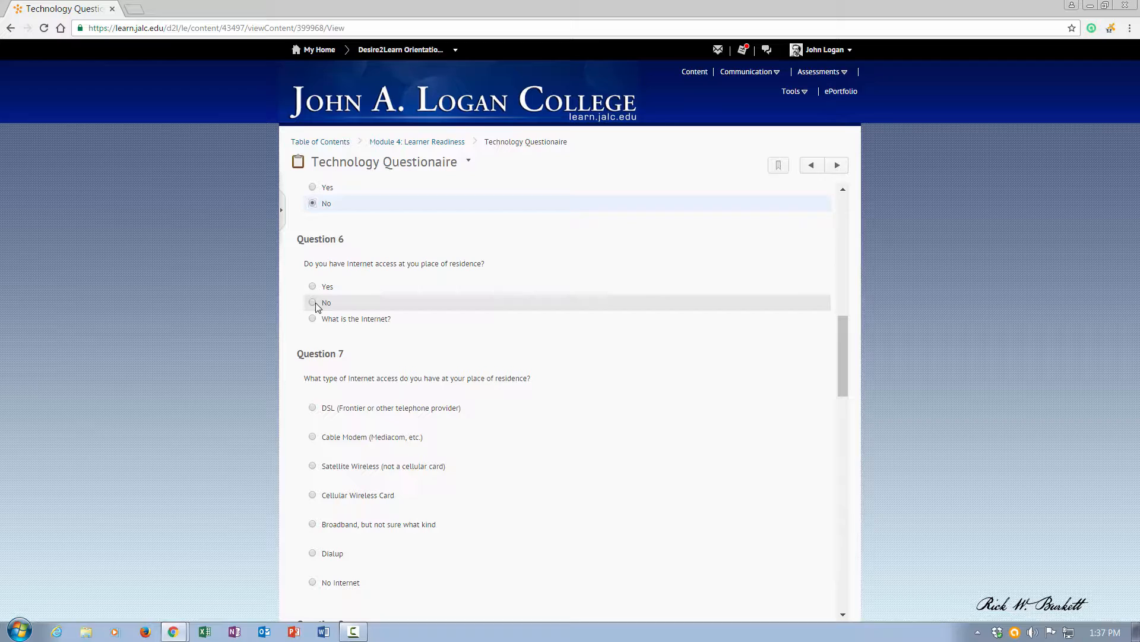
left_click(312, 466)
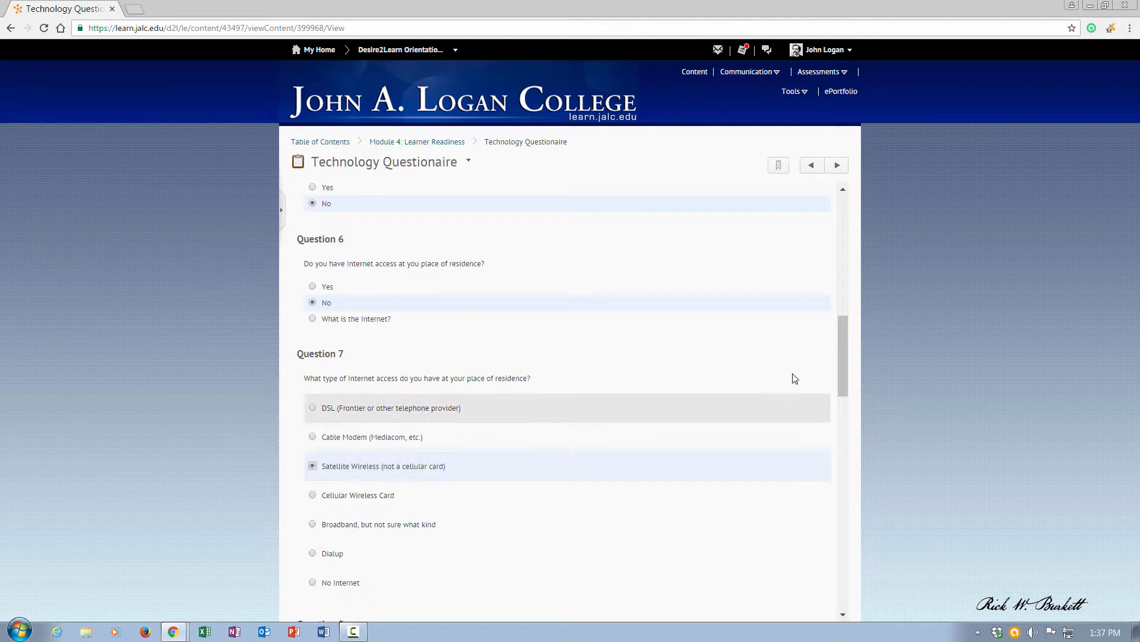
Choose Macintosh as computer type, Windows 8 as version, and answer the MP3 player question.
scroll("down", 3)
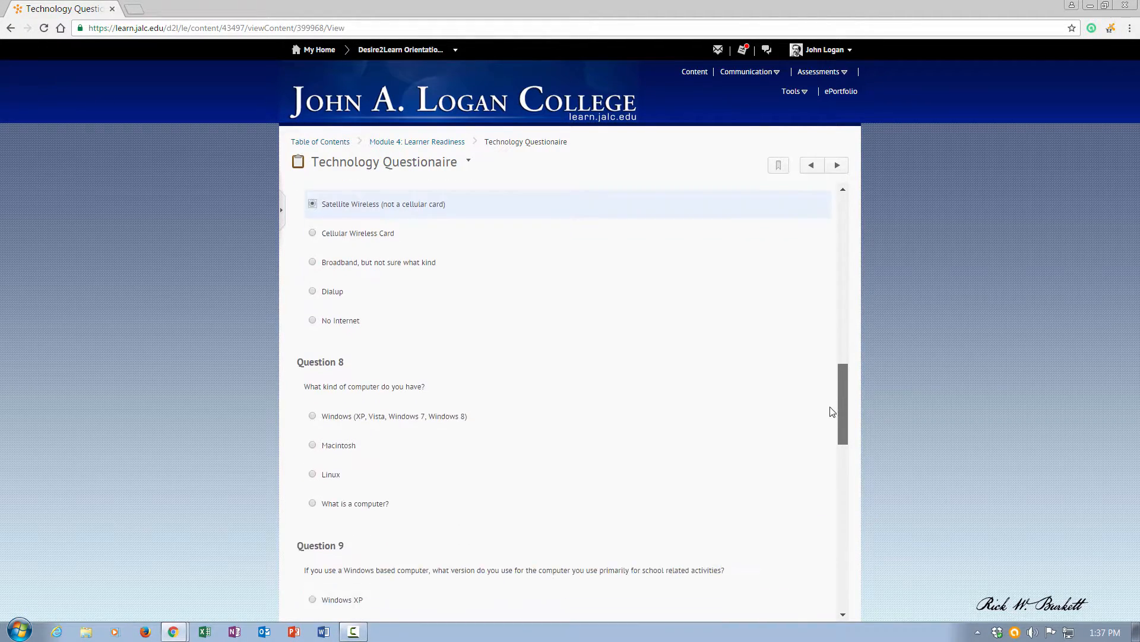
scroll("down", 3)
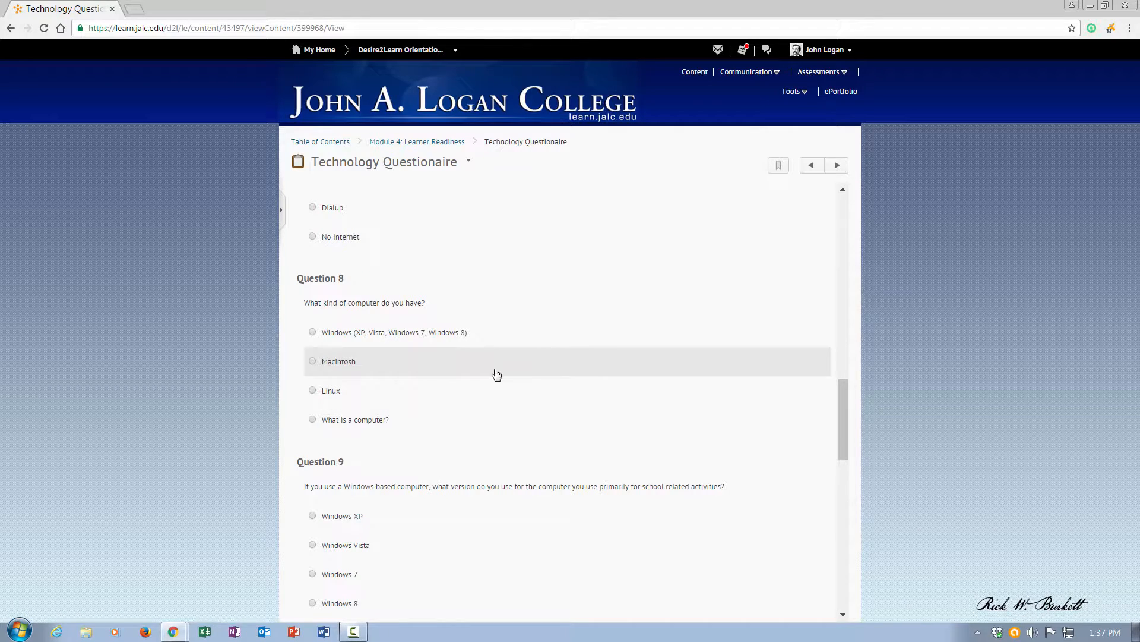
left_click(313, 361)
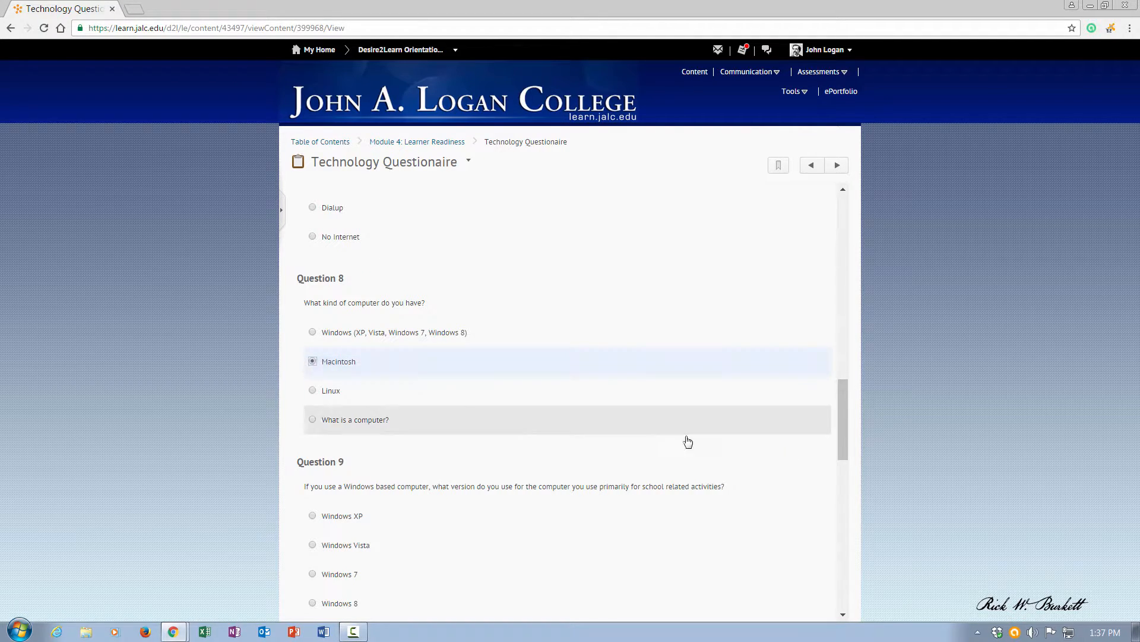
scroll("down", 3)
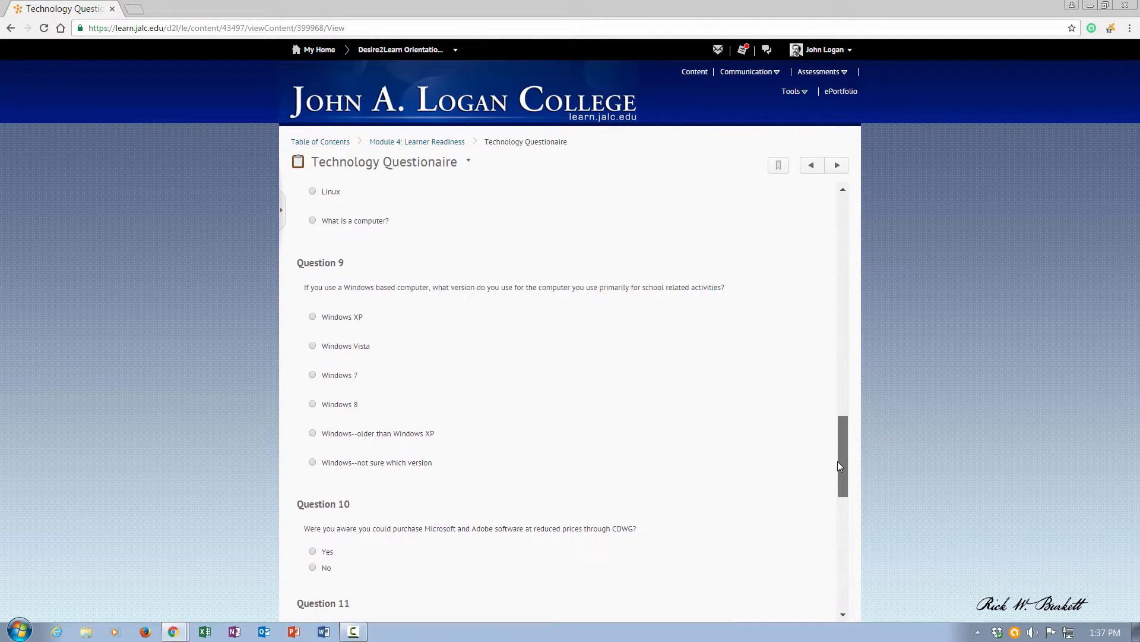
left_click(313, 404)
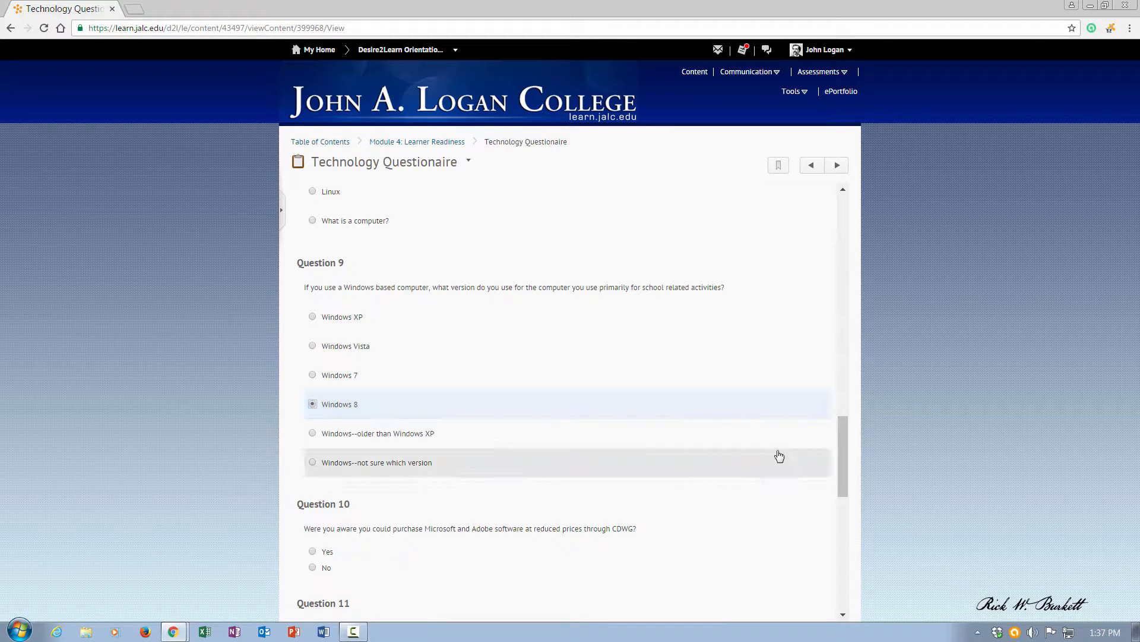
scroll("down", 3)
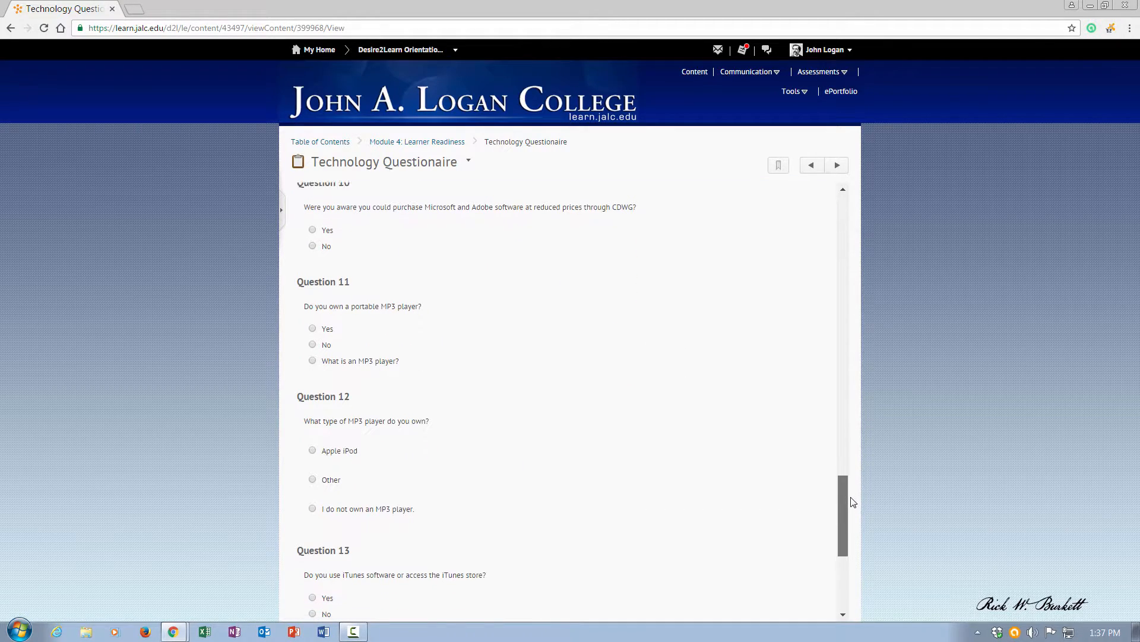
left_click(313, 271)
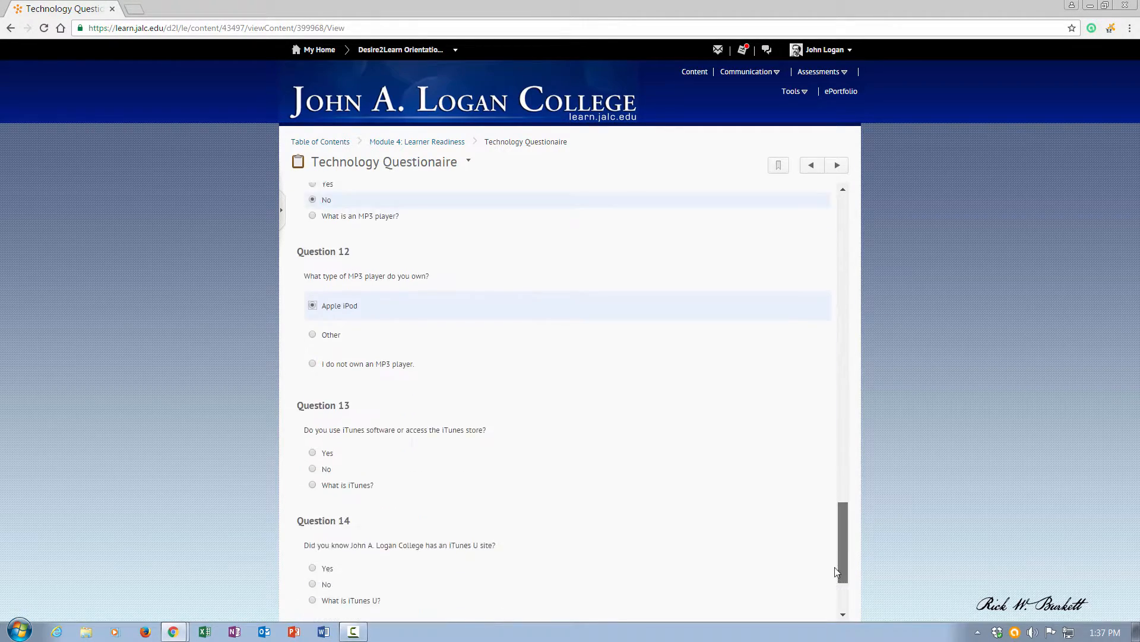
scroll("down", 3)
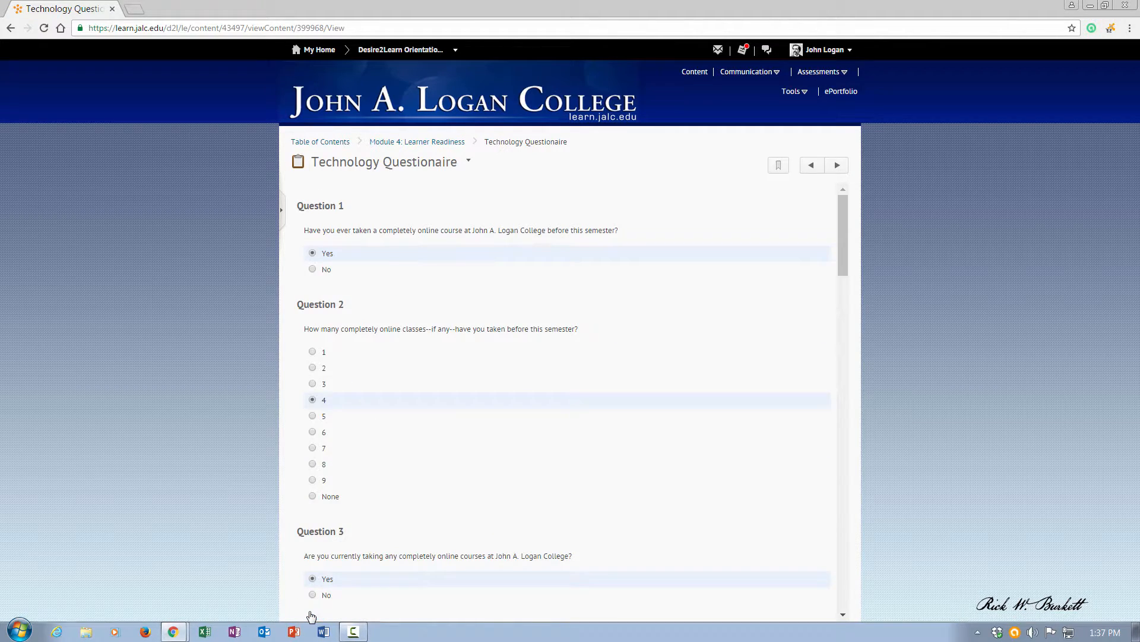
Submit the Technology Questionnaire and confirm the submission with Yes.
scroll("down", 3)
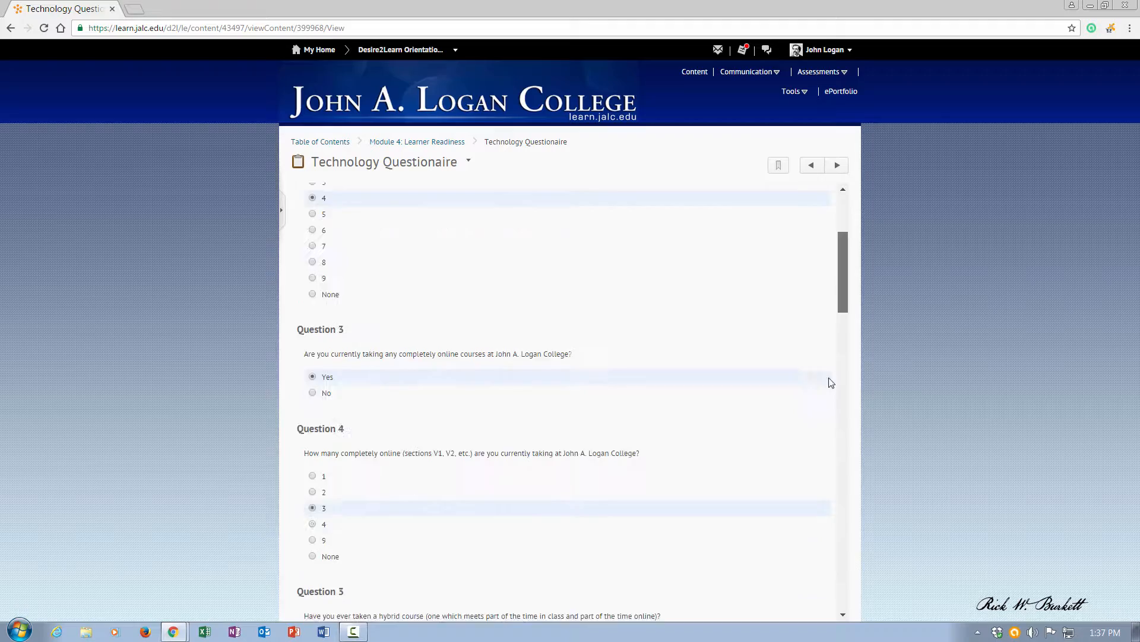
scroll("down", 3)
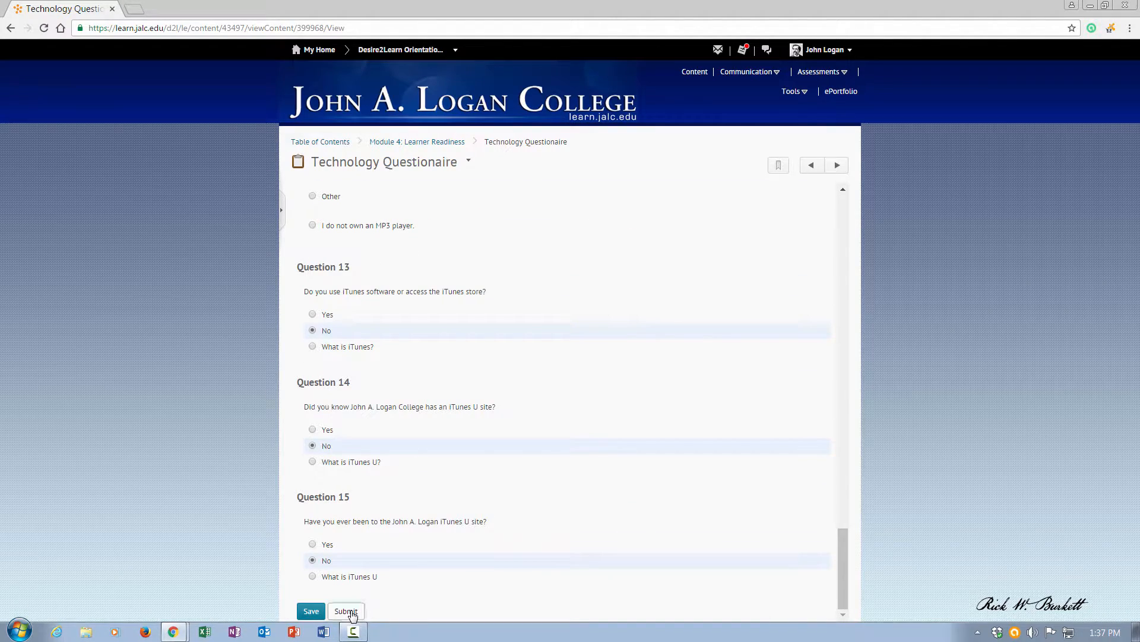
left_click(346, 611)
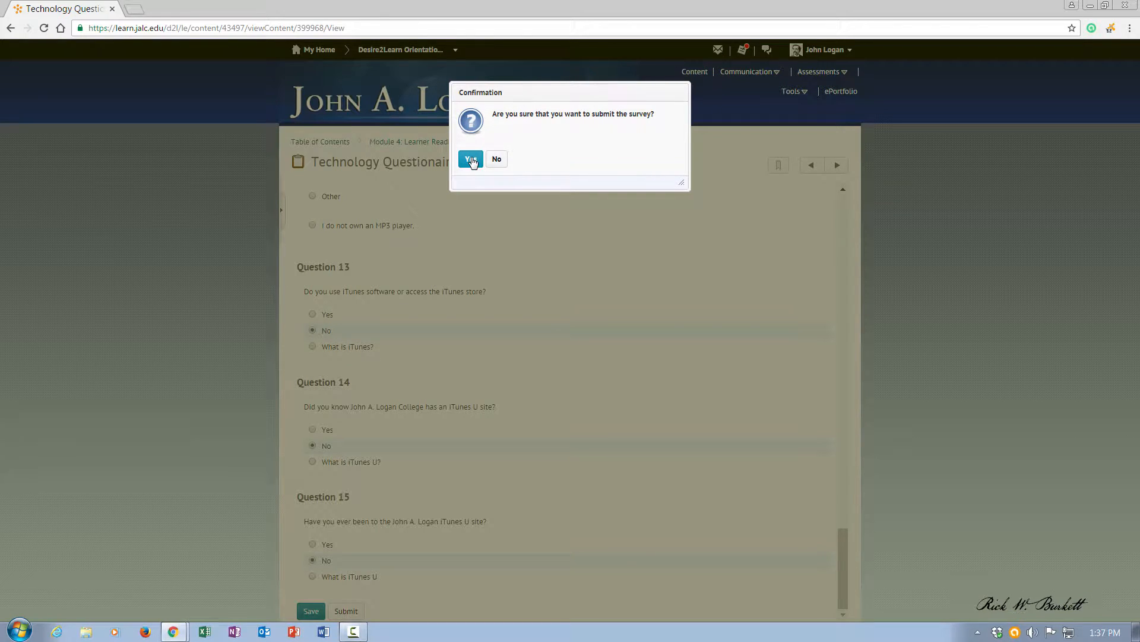
left_click(471, 159)
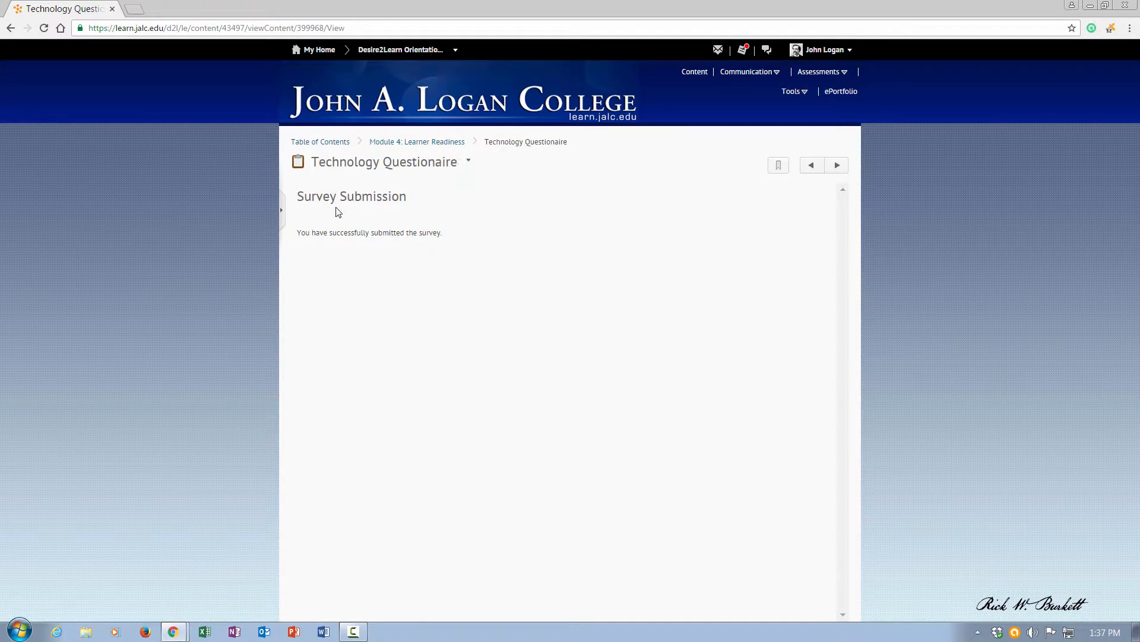
mouse_move(466, 255)
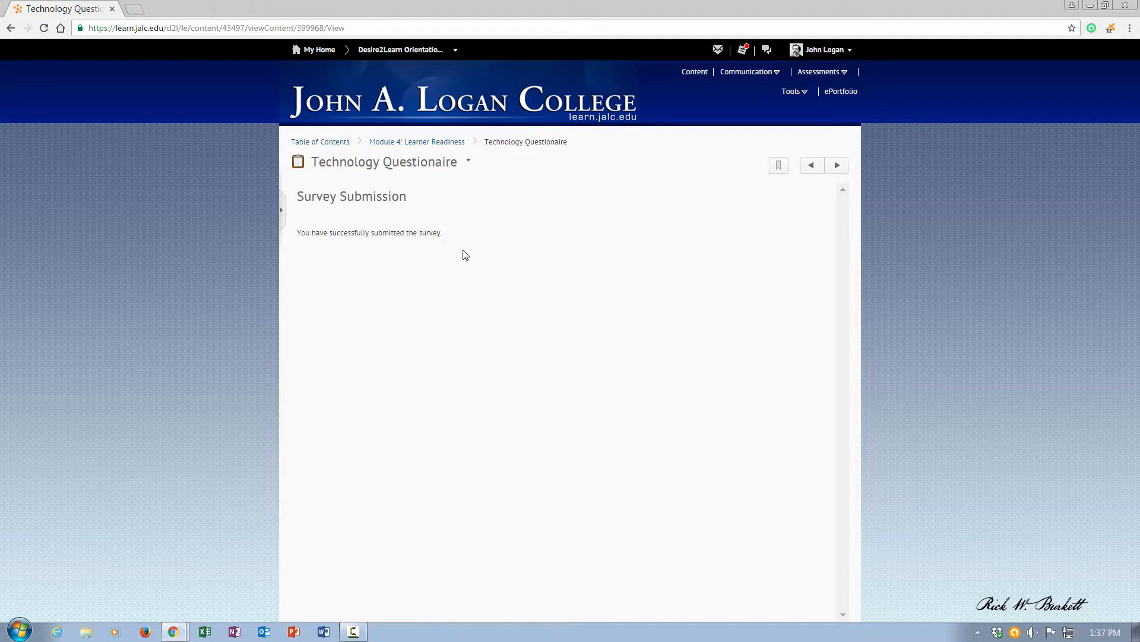
mouse_move(488, 252)
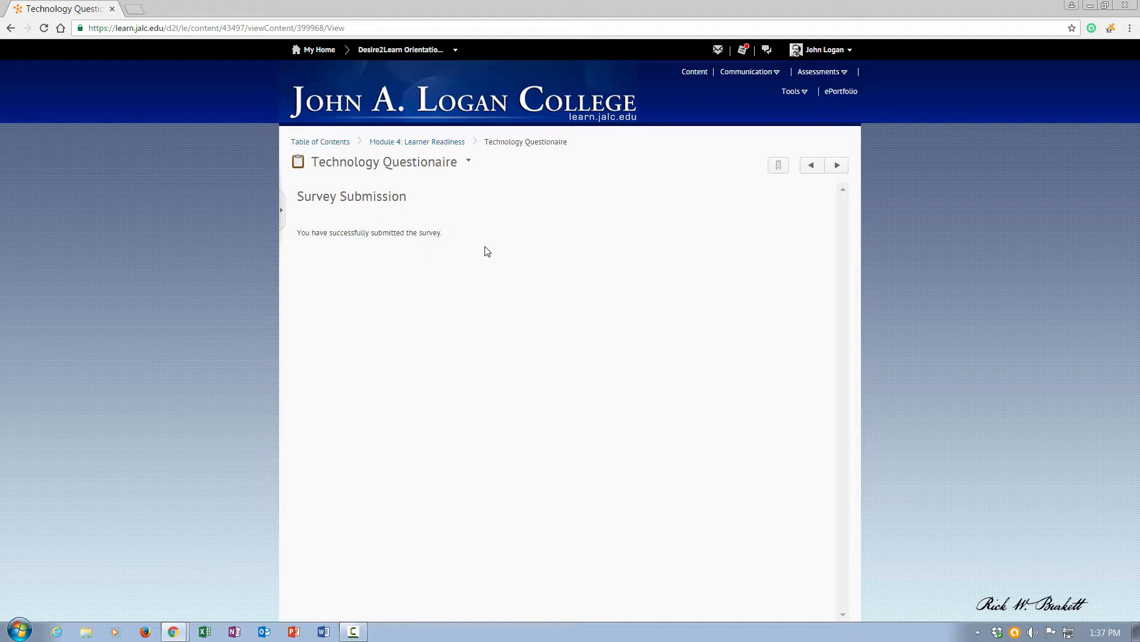
mouse_move(432, 150)
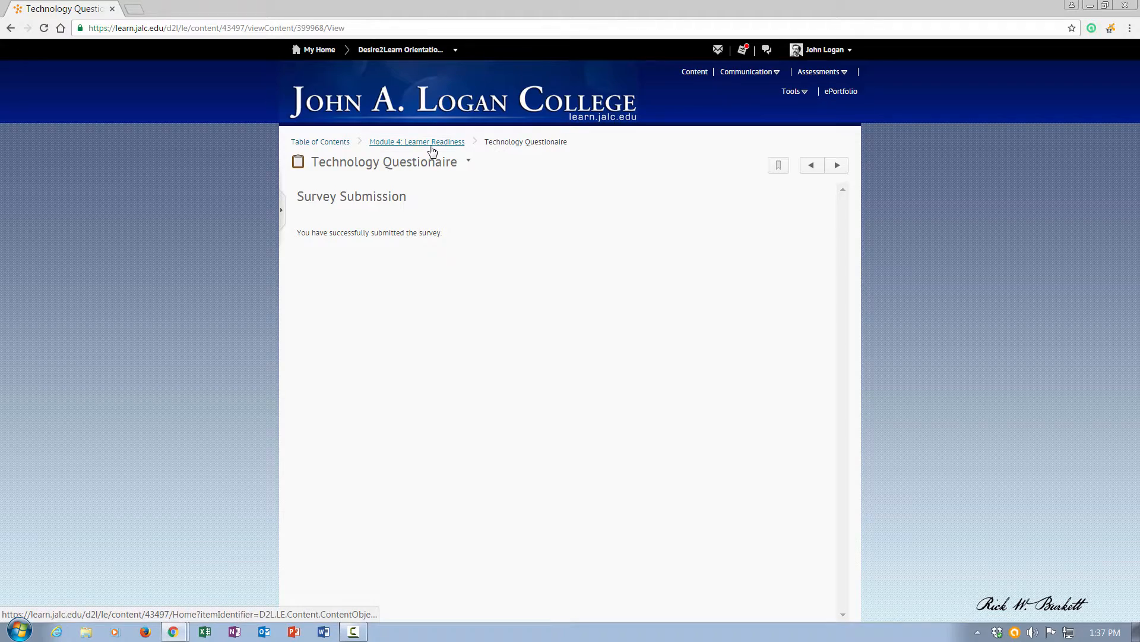